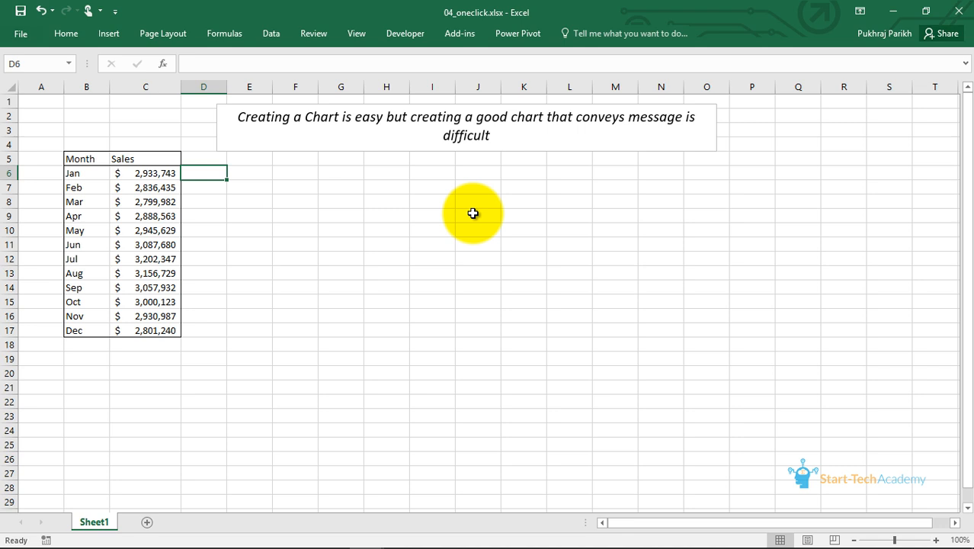
pyautogui.moveTo(226, 106)
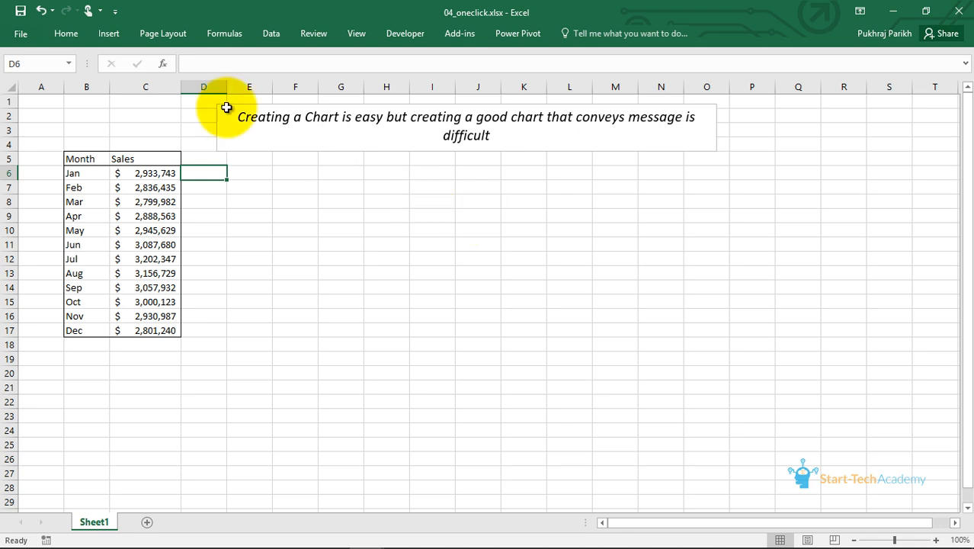
# Step: Insert a Clustered Column chart of the Month and Sales data from Recommended Charts
pyautogui.moveTo(80, 159); pyautogui.dragTo(130, 329)
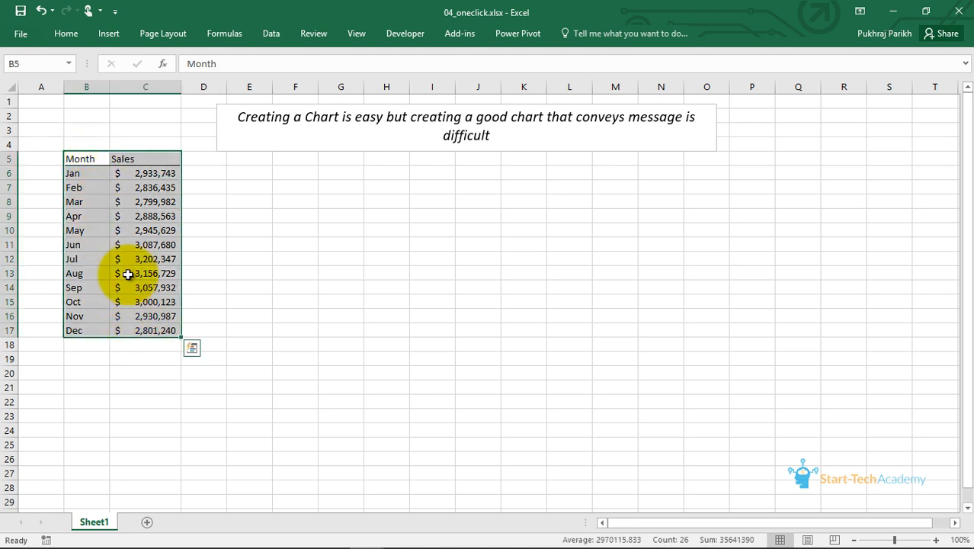
pyautogui.click(108, 34)
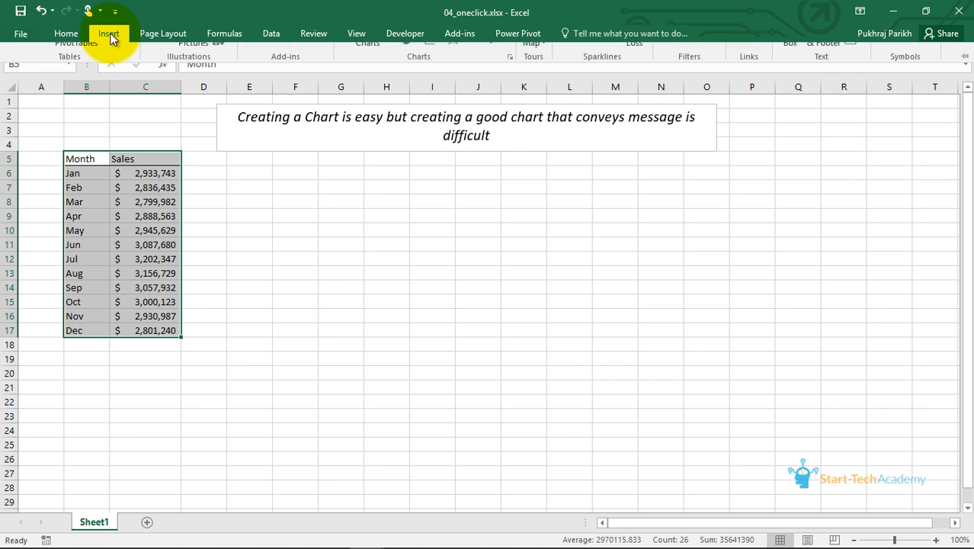
pyautogui.click(110, 33)
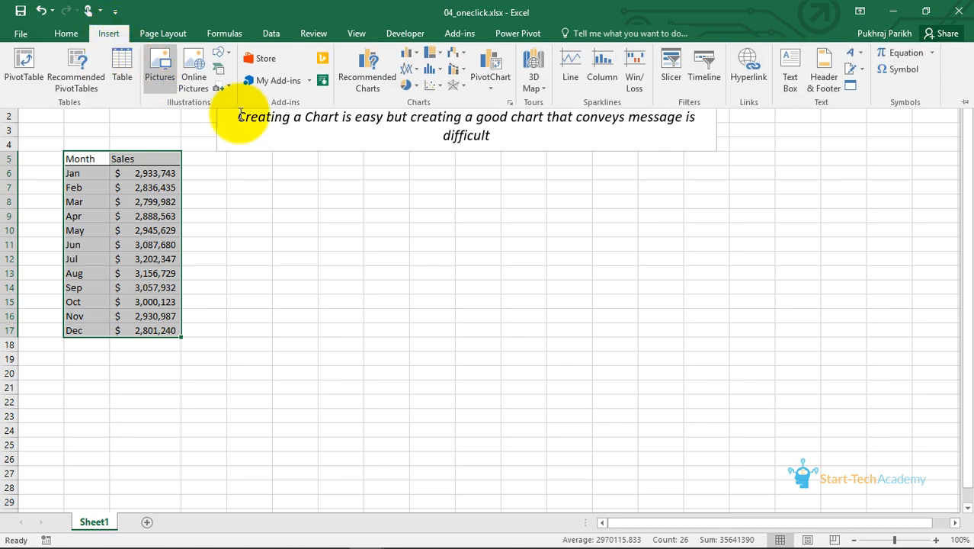
pyautogui.click(367, 68)
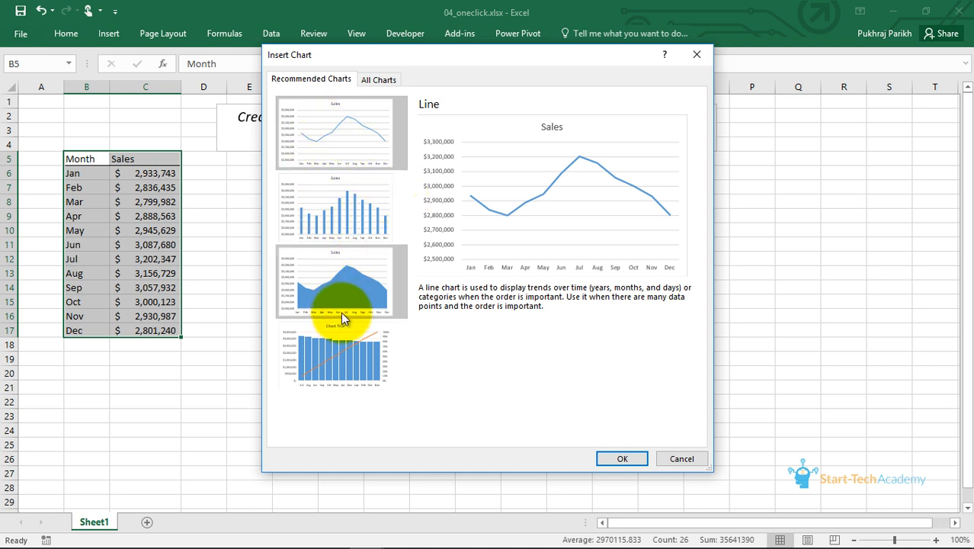
pyautogui.moveTo(358, 206)
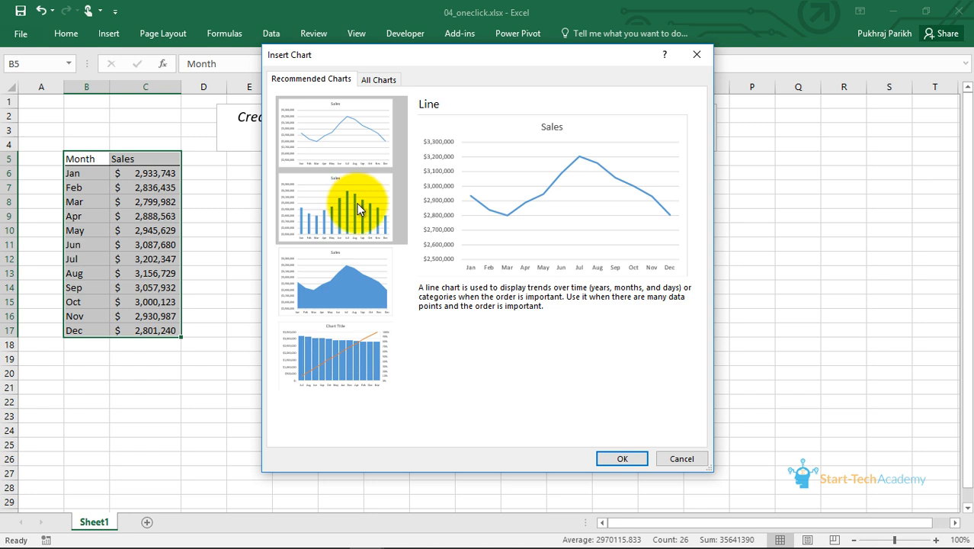
pyautogui.click(341, 208)
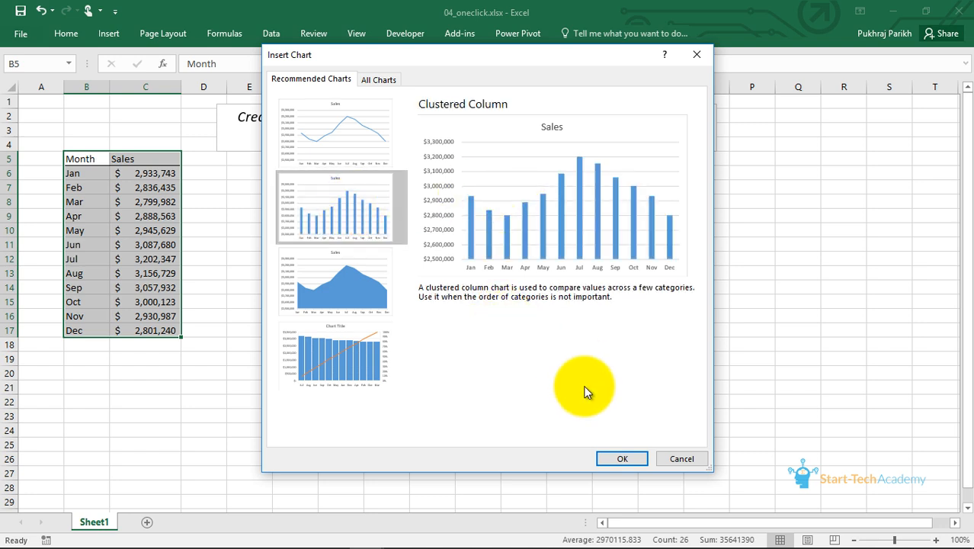
pyautogui.click(622, 457)
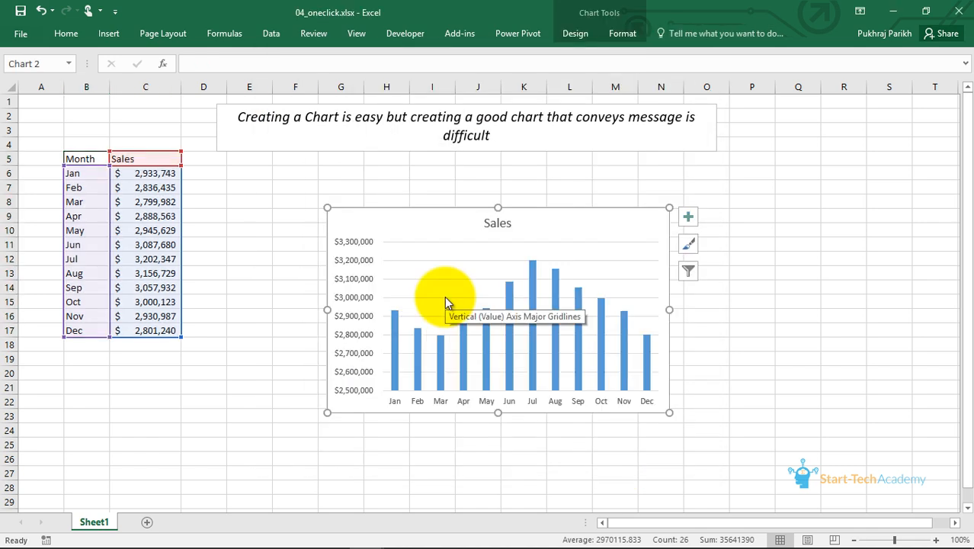
pyautogui.moveTo(381, 352)
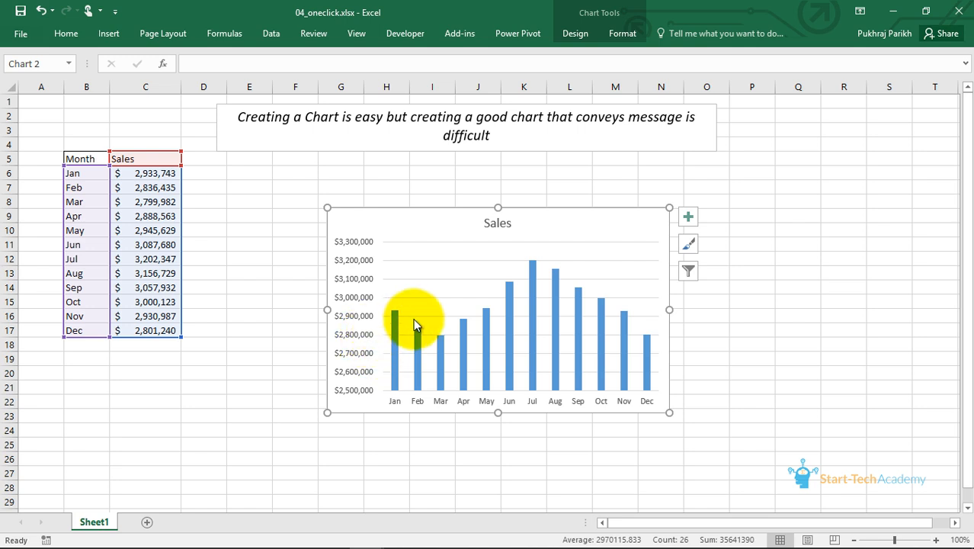
pyautogui.moveTo(458, 252)
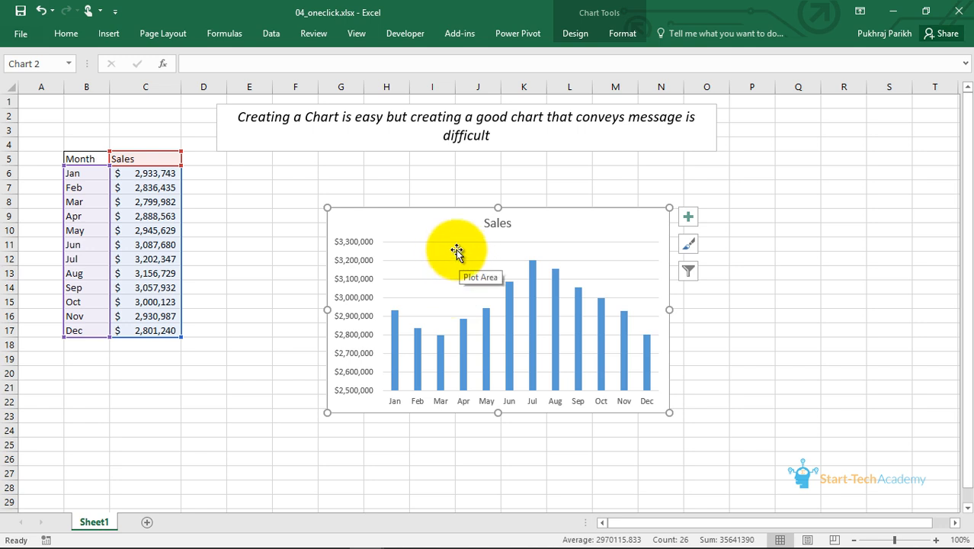
pyautogui.moveTo(496, 227)
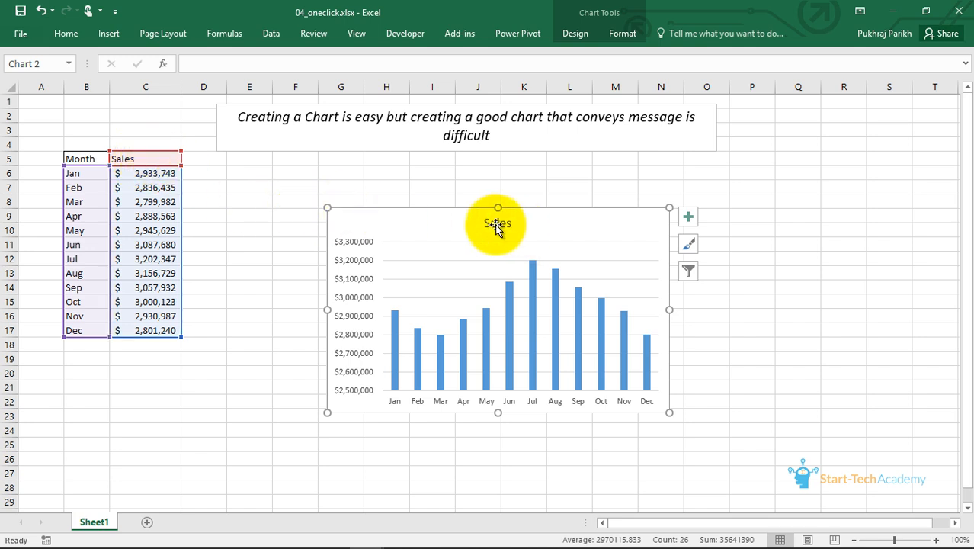
# Step: Select the Sales chart and bring up the Chart Tools Design options
pyautogui.click(498, 223)
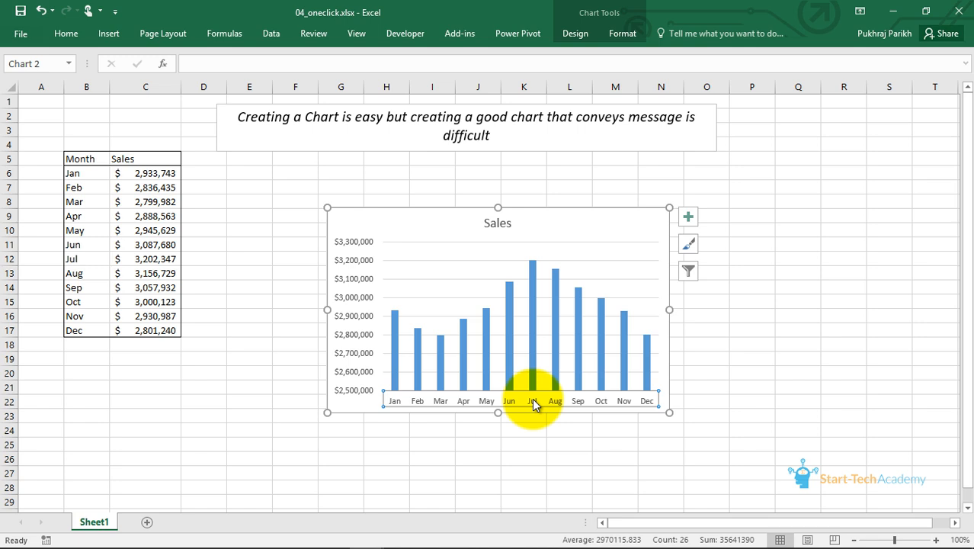
pyautogui.moveTo(363, 272)
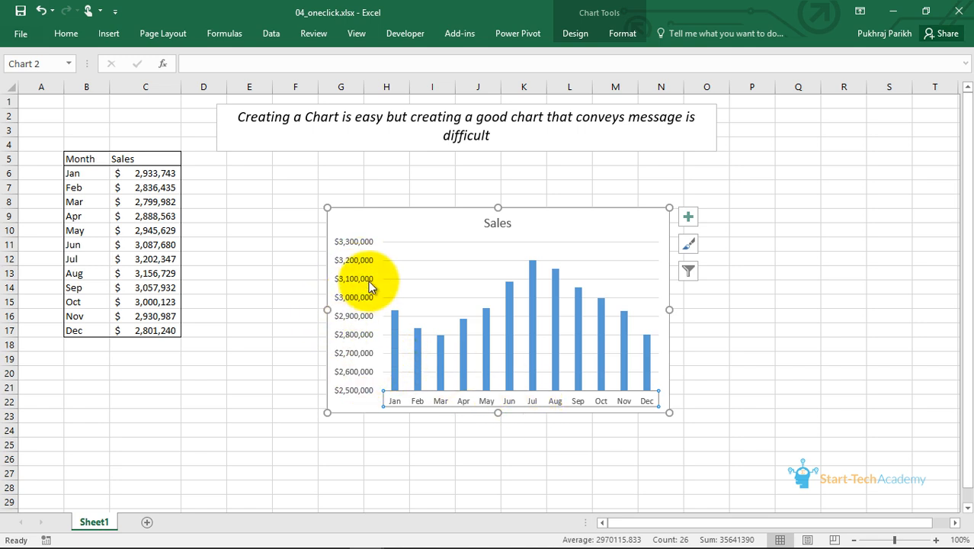
pyautogui.moveTo(363, 326)
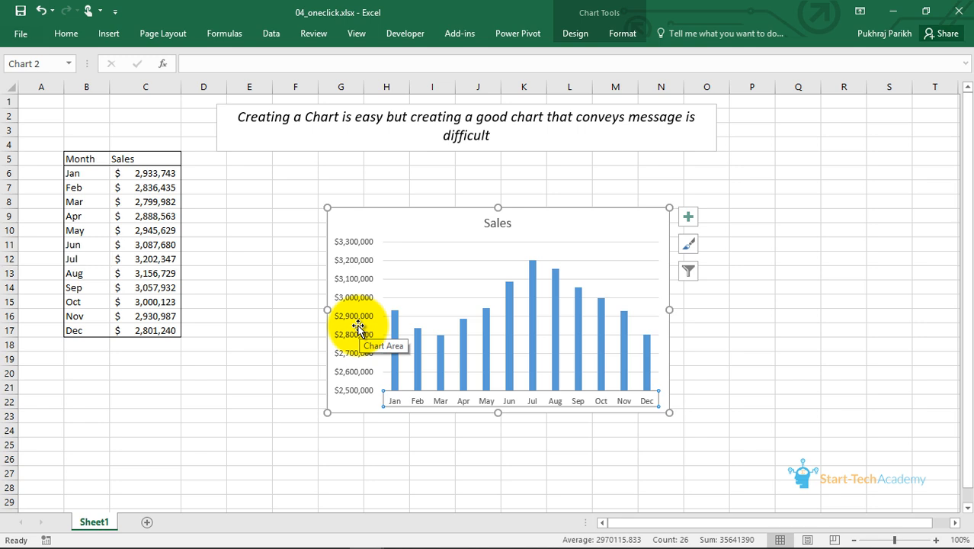
pyautogui.moveTo(373, 299)
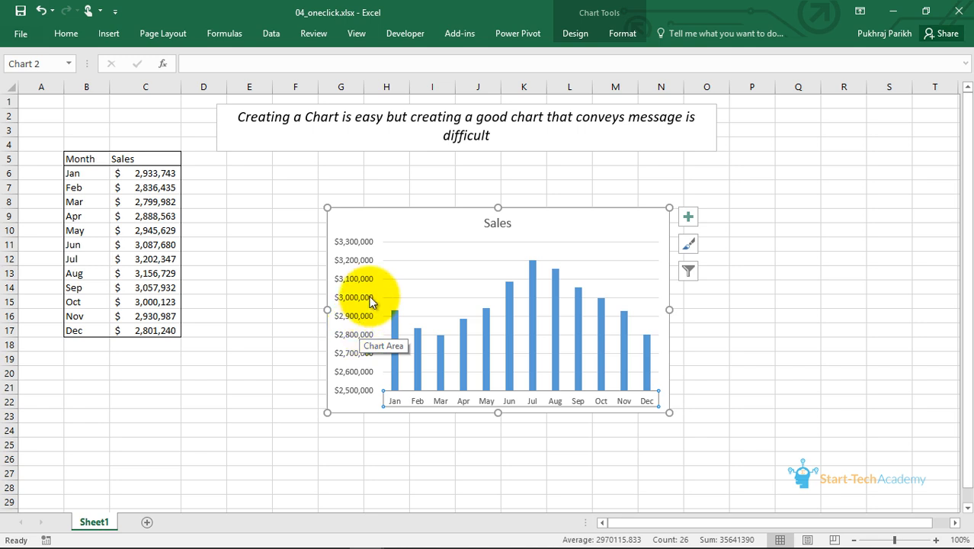
pyautogui.click(574, 34)
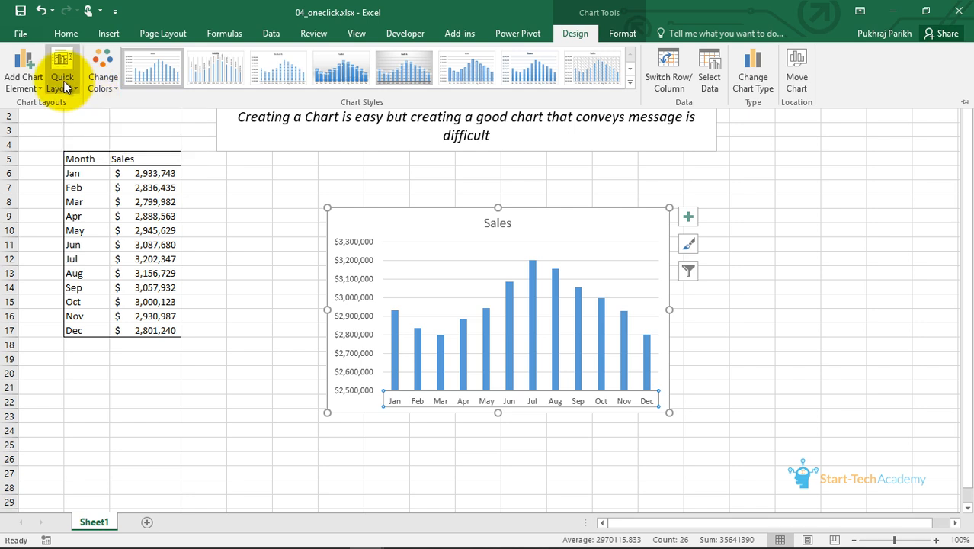
# Step: Preview Quick Layouts and settle on the plain layout with a value axis and no data labels
pyautogui.click(61, 69)
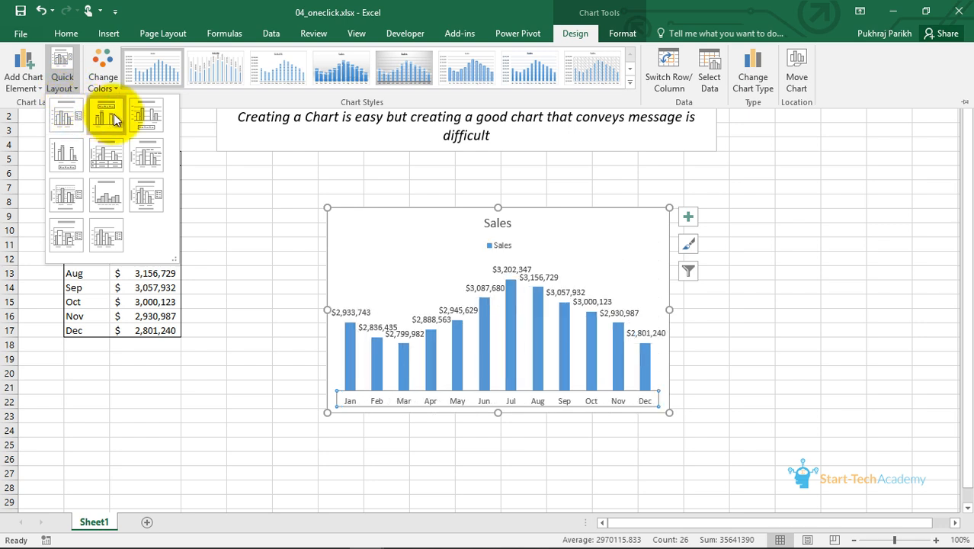
pyautogui.click(146, 115)
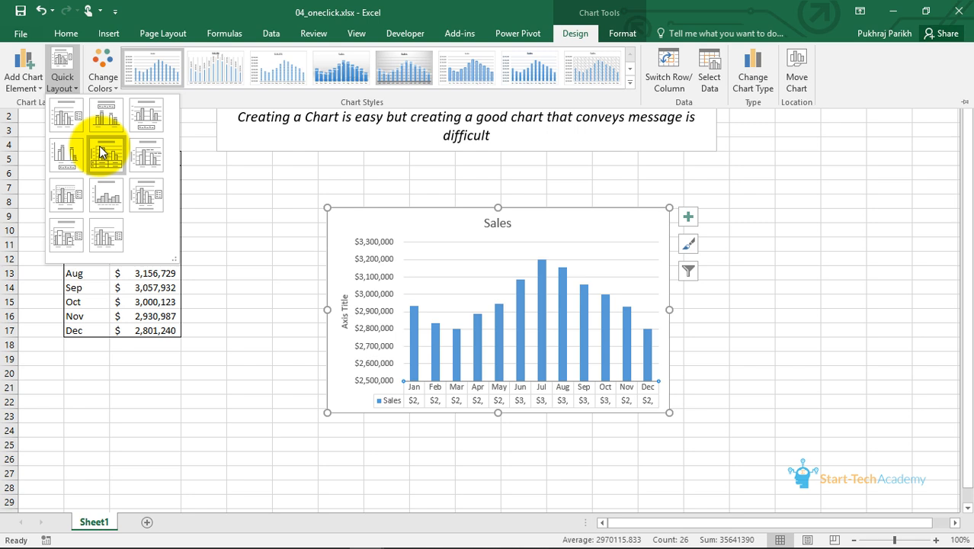
pyautogui.click(67, 155)
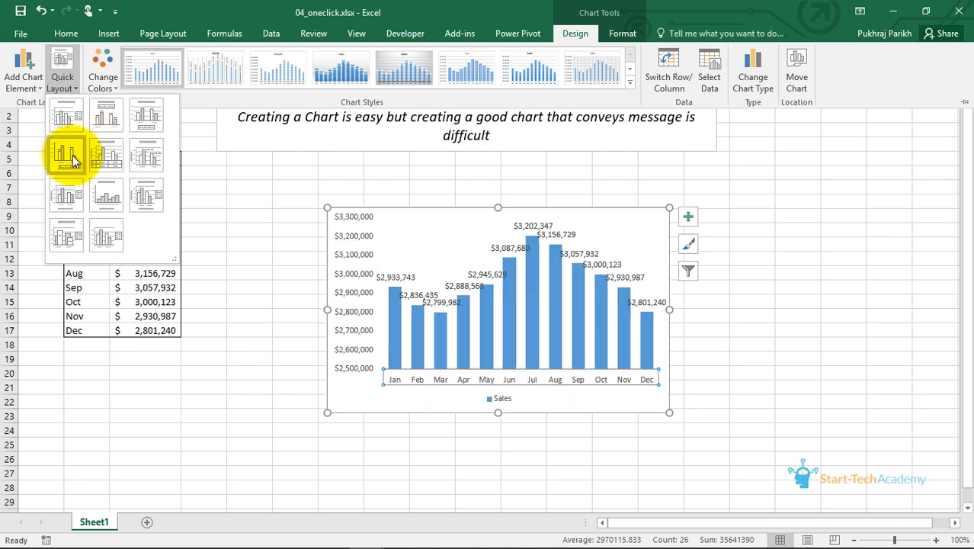
pyautogui.click(107, 195)
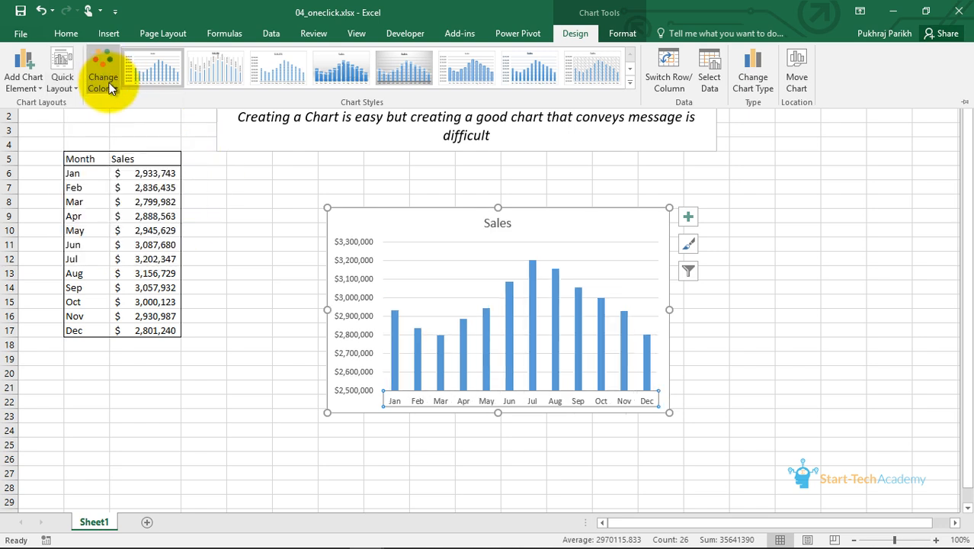
# Step: Try the orange Change Colors palette, then apply the green monochromatic palette to the bars
pyautogui.click(102, 69)
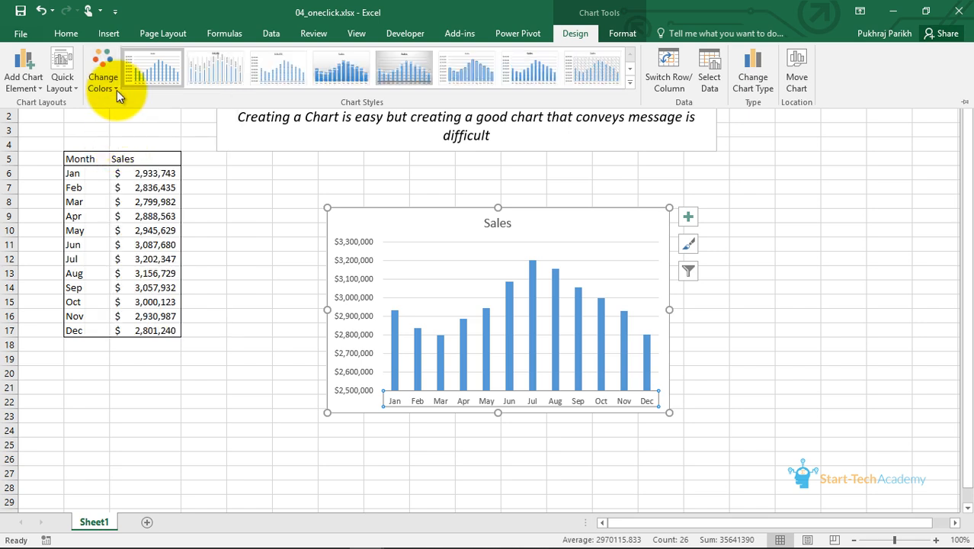
pyautogui.click(102, 69)
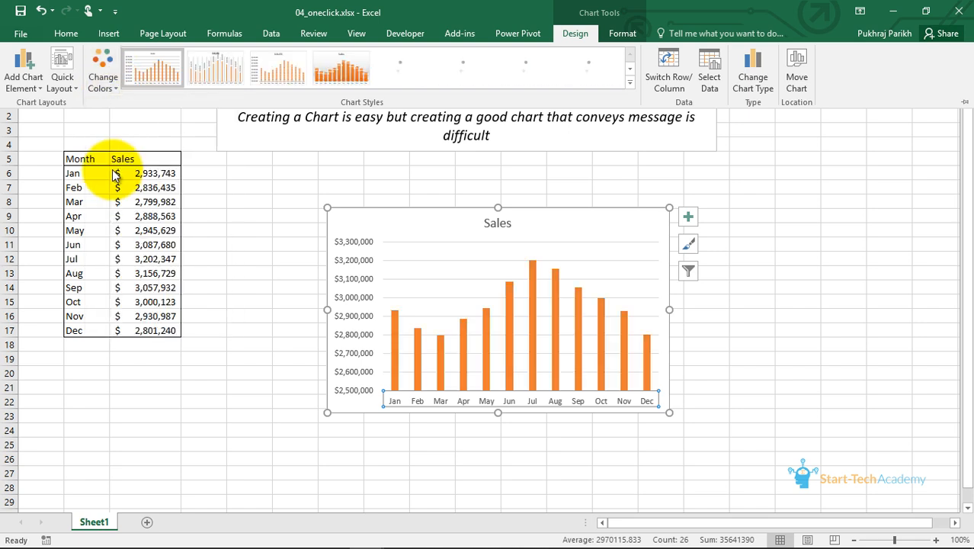
pyautogui.click(102, 68)
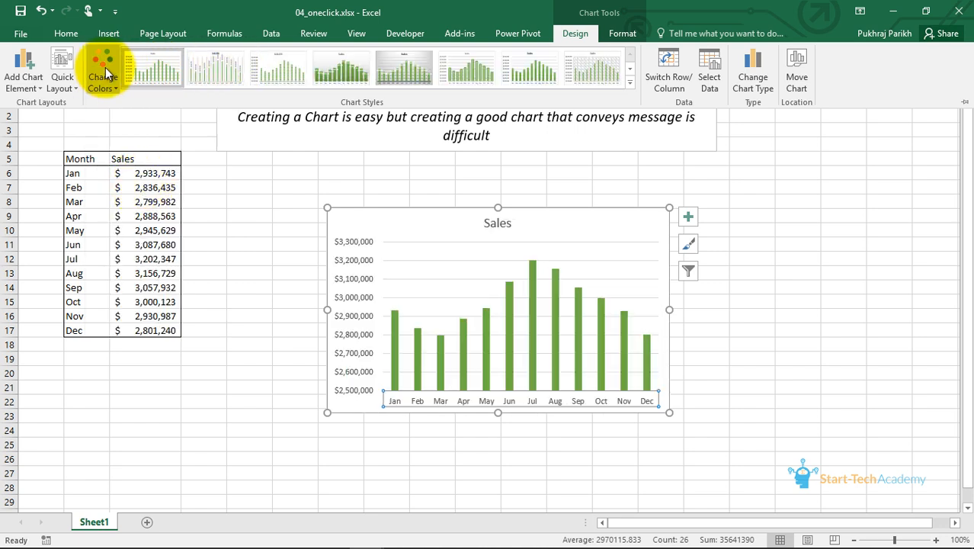
pyautogui.click(631, 84)
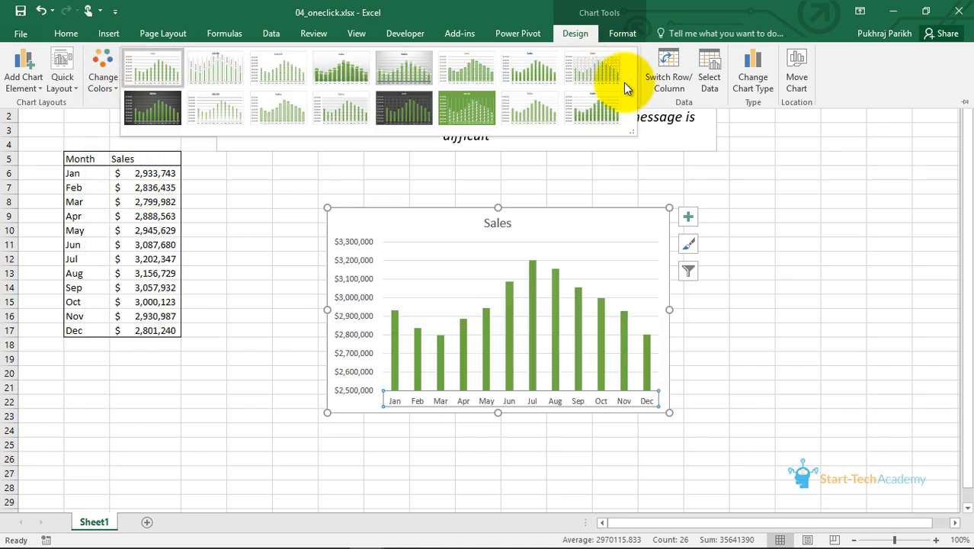
pyautogui.click(467, 103)
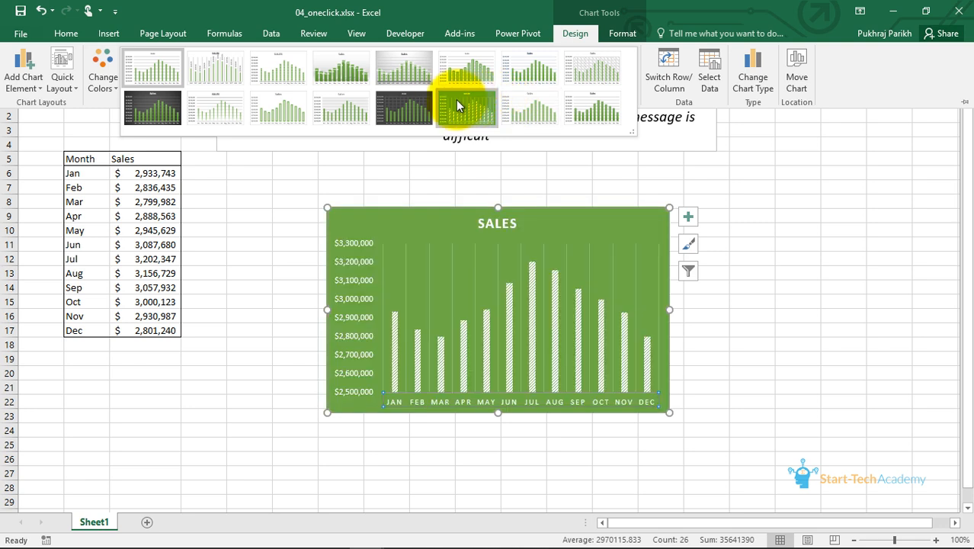
pyautogui.click(342, 108)
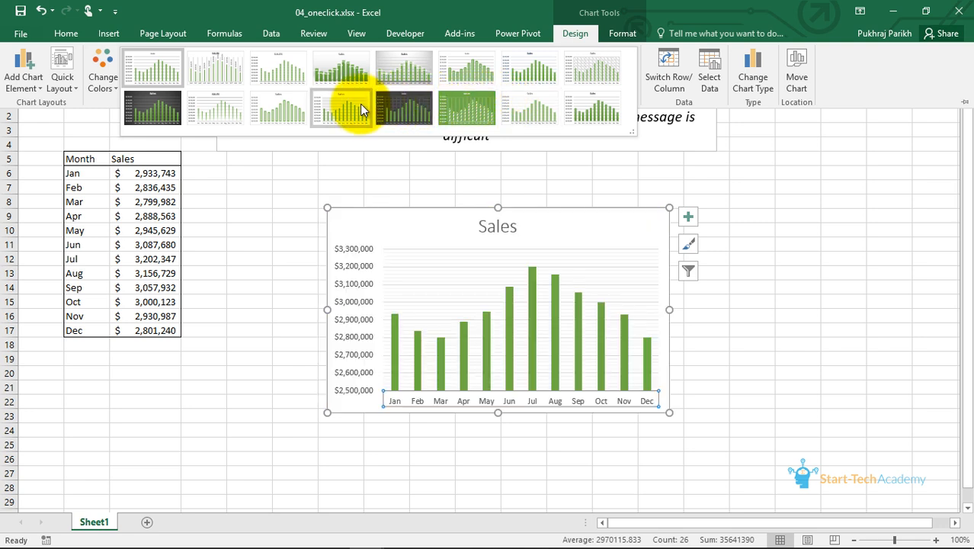
pyautogui.click(404, 106)
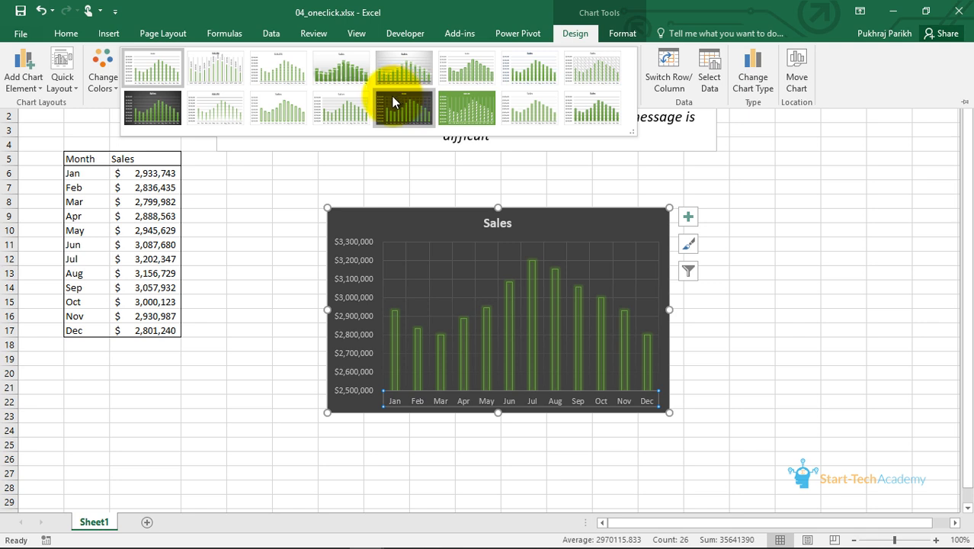
pyautogui.moveTo(381, 104)
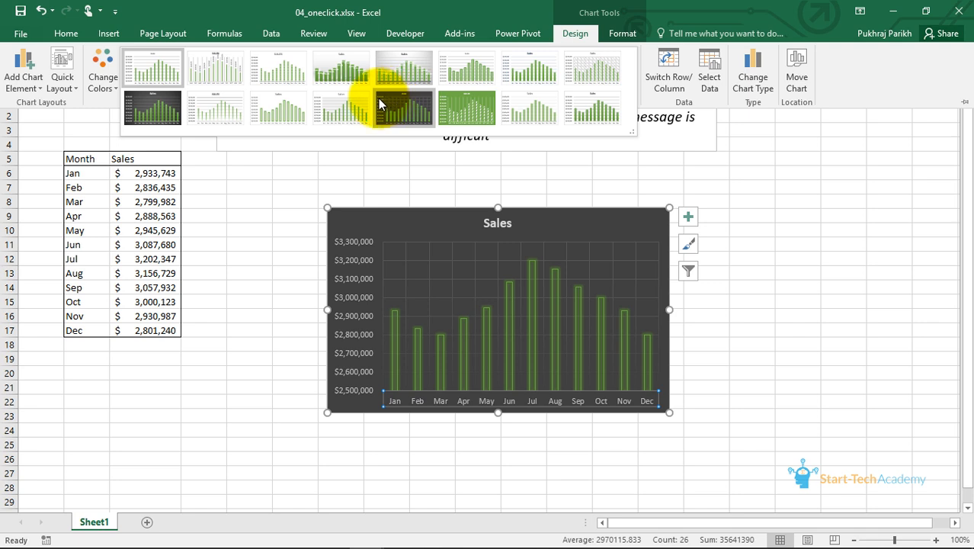
pyautogui.click(374, 106)
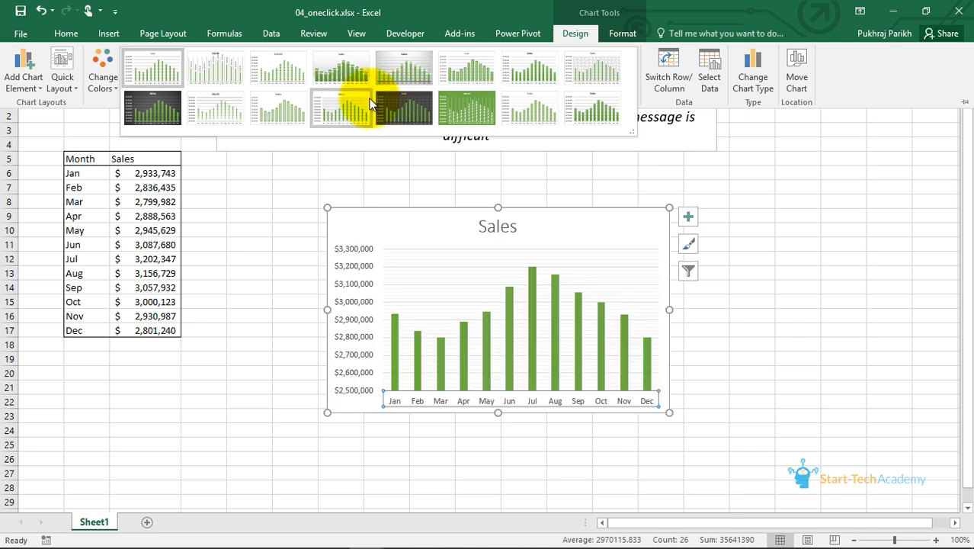
pyautogui.click(277, 107)
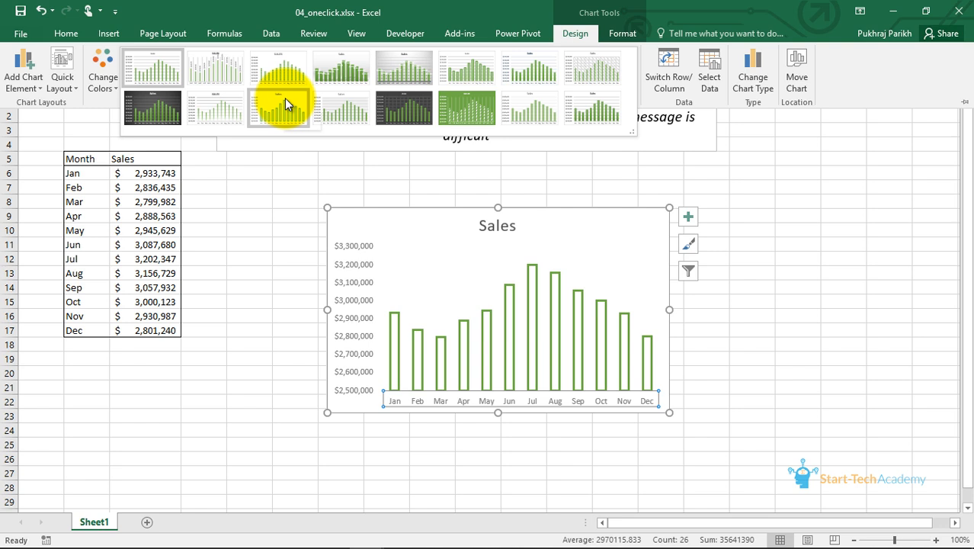
pyautogui.moveTo(284, 104)
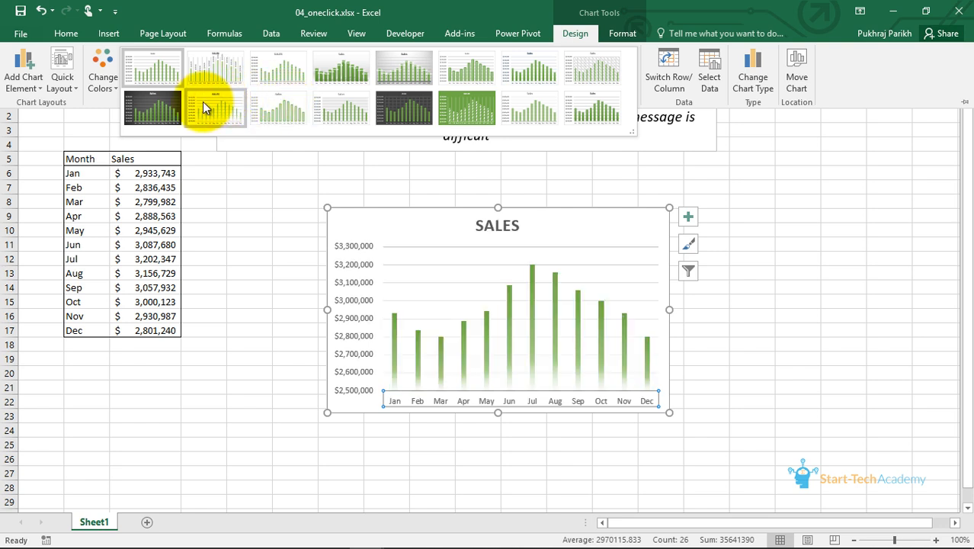
pyautogui.click(152, 68)
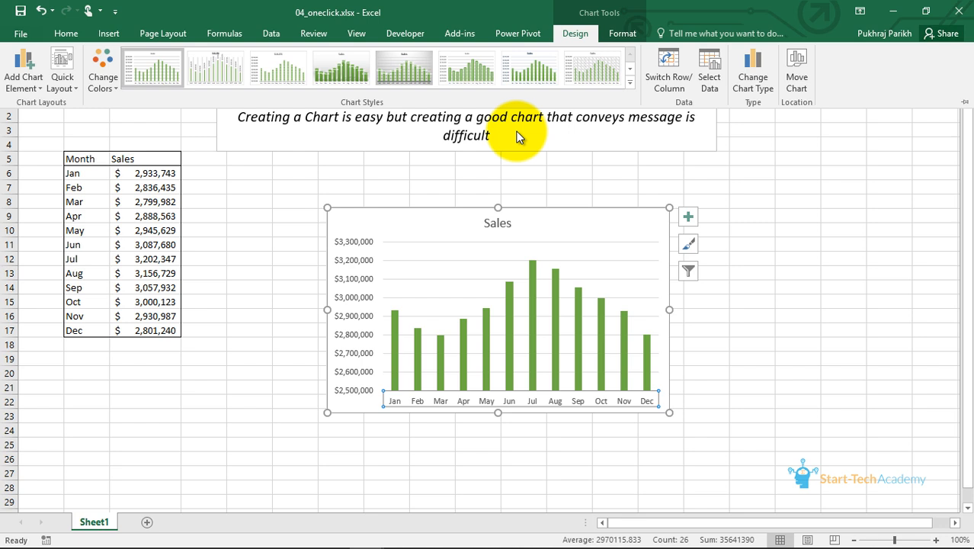
pyautogui.moveTo(565, 105)
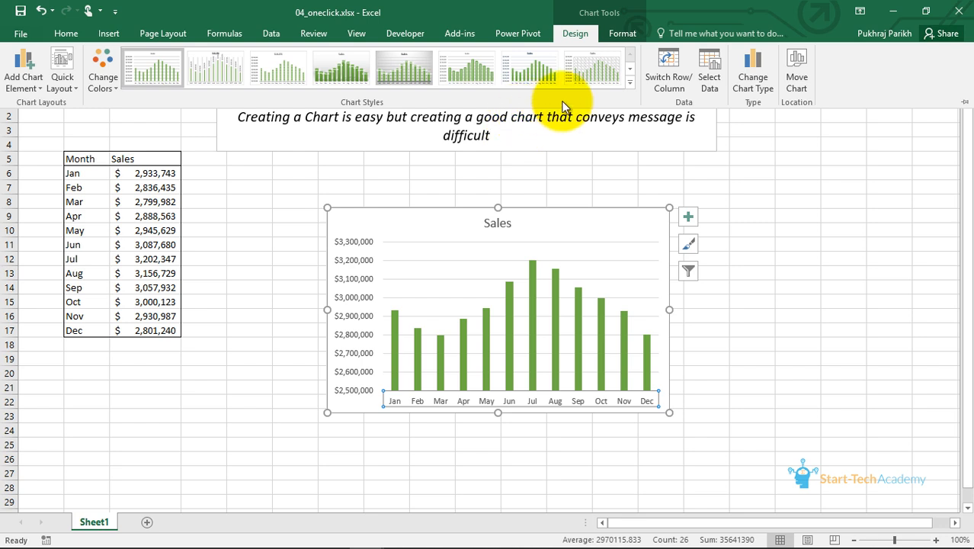